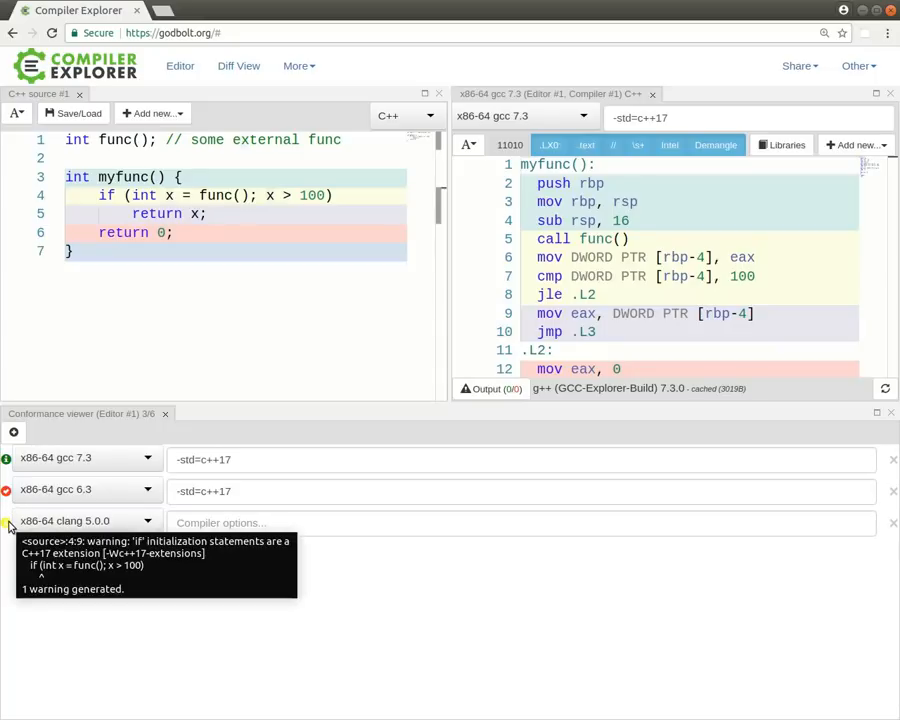
Enter -std=c++17 as the clang 5.0.0 compiler options in the Conformance viewer.
text(-std=c++17)
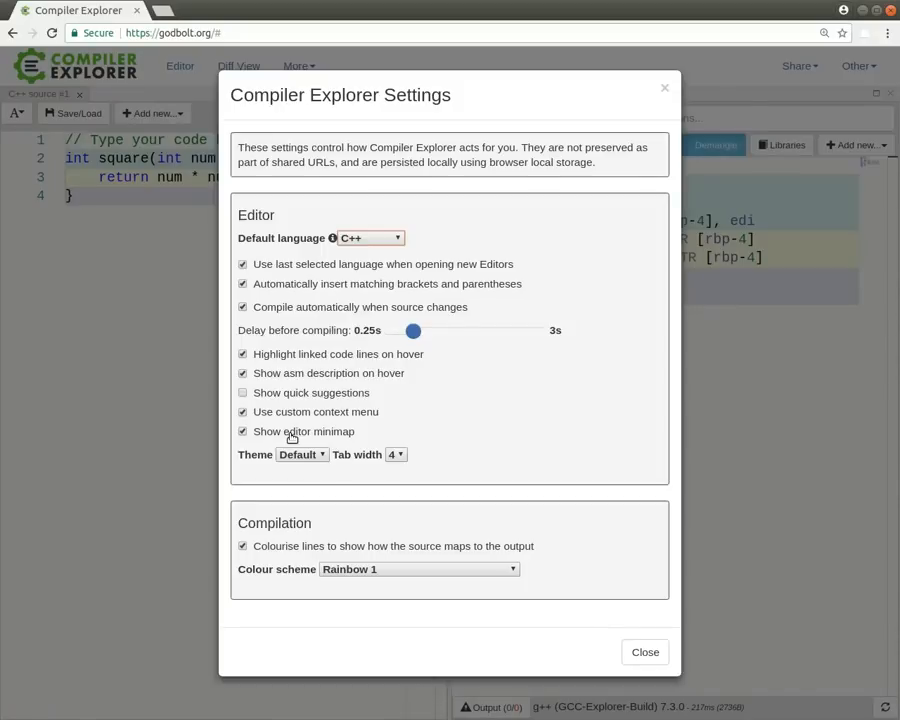
mouse_move(645, 651)
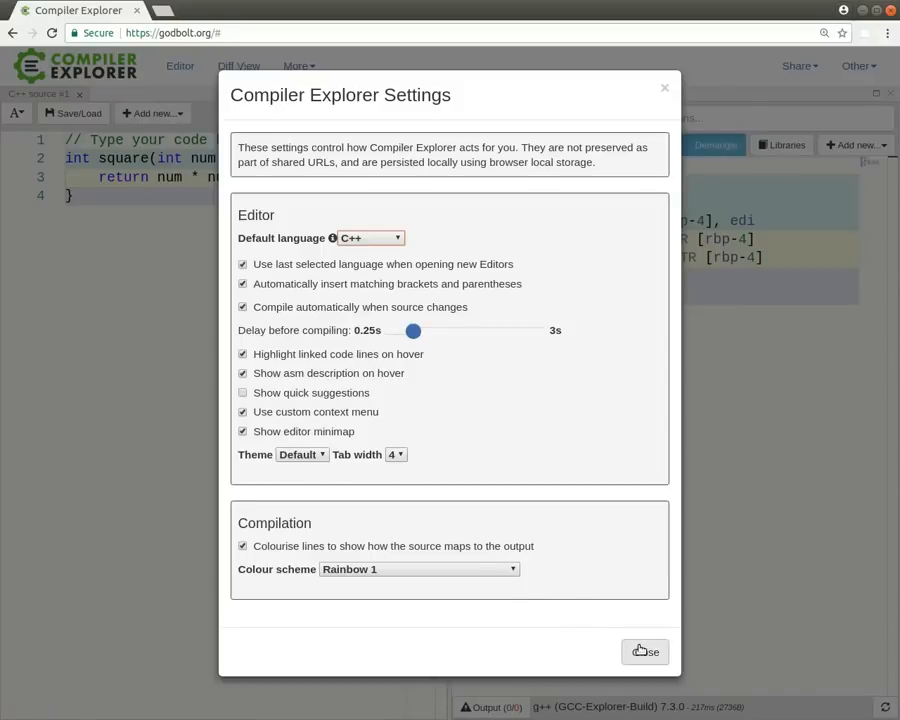
Close the Settings dialog to return to the square function and its gcc 7.3 assembly.
click(645, 651)
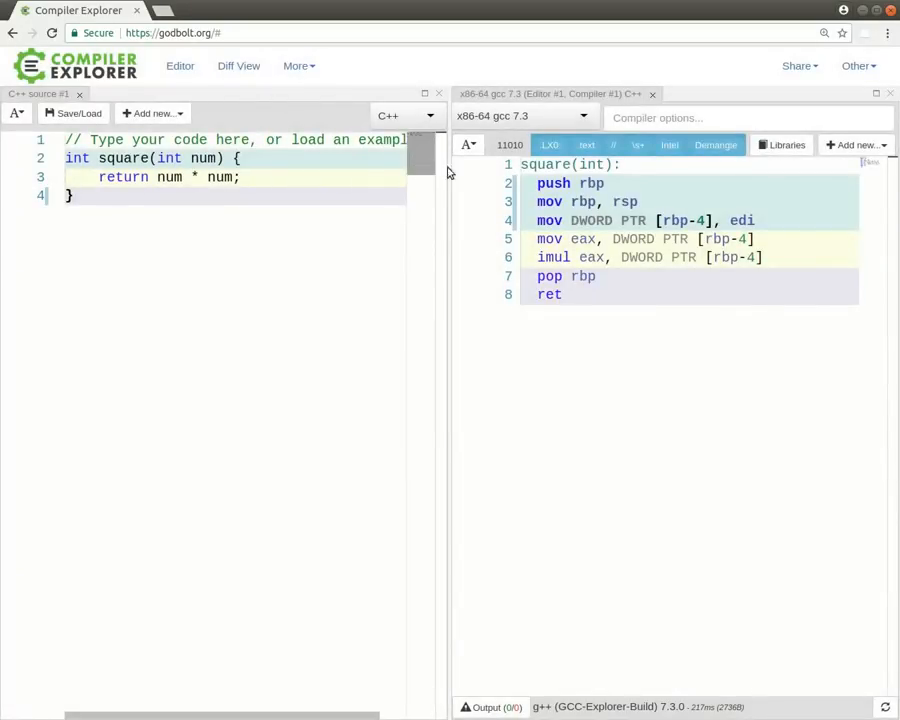
click(301, 454)
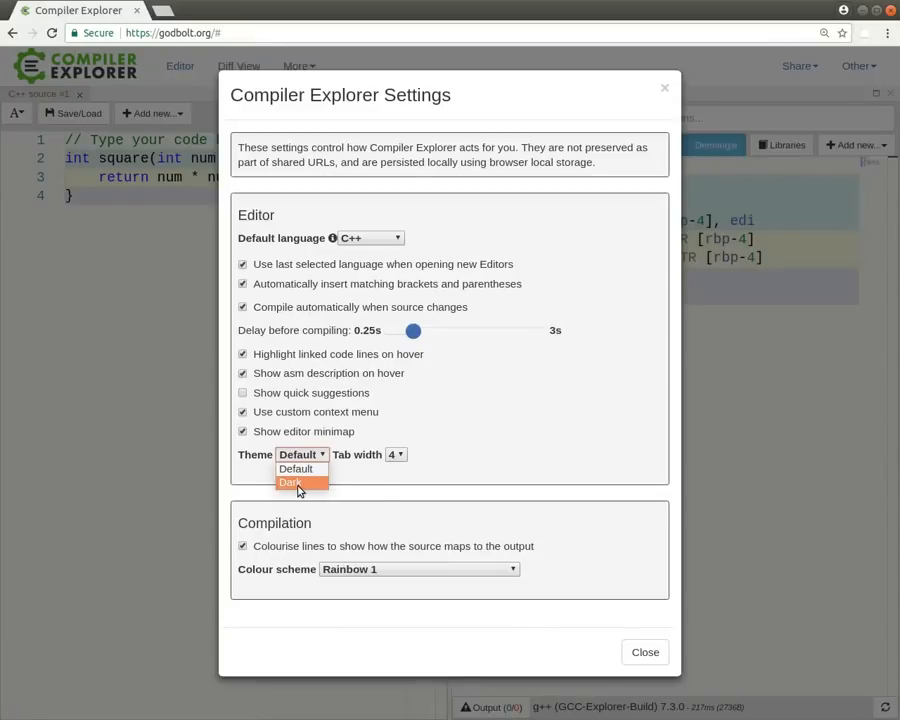
Open the Theme dropdown in Settings to list the Default and Dark editor themes.
click(645, 652)
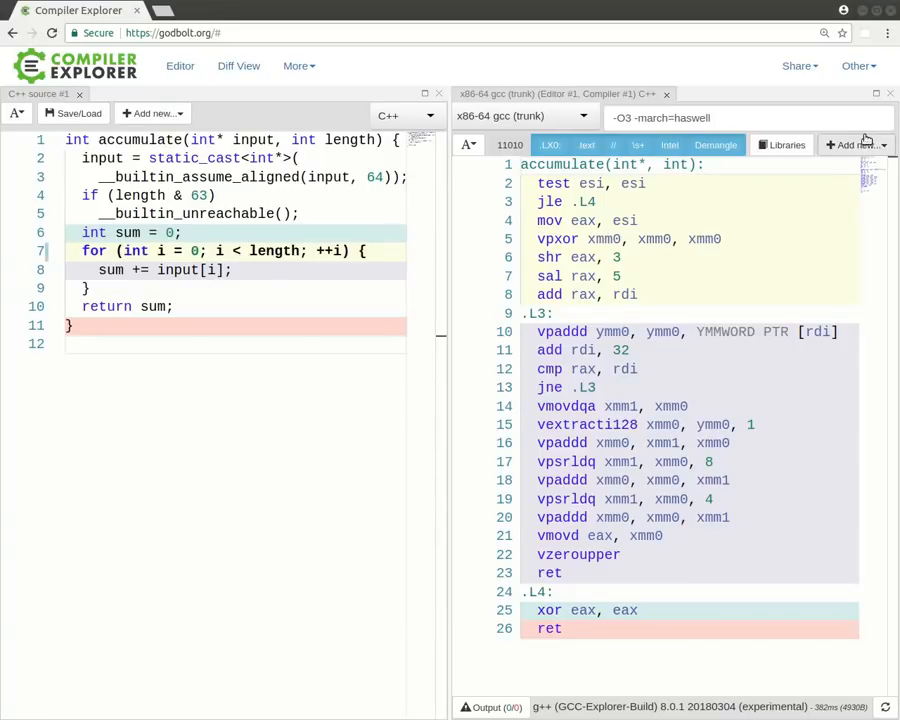
Open the Share menu for the accumulate example to show its link options.
click(797, 66)
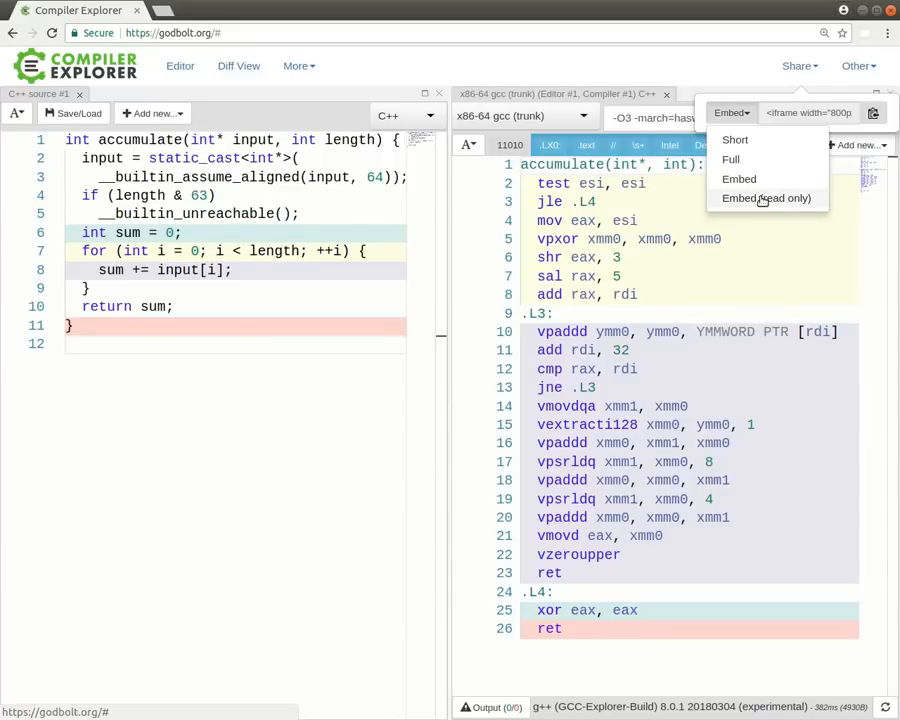